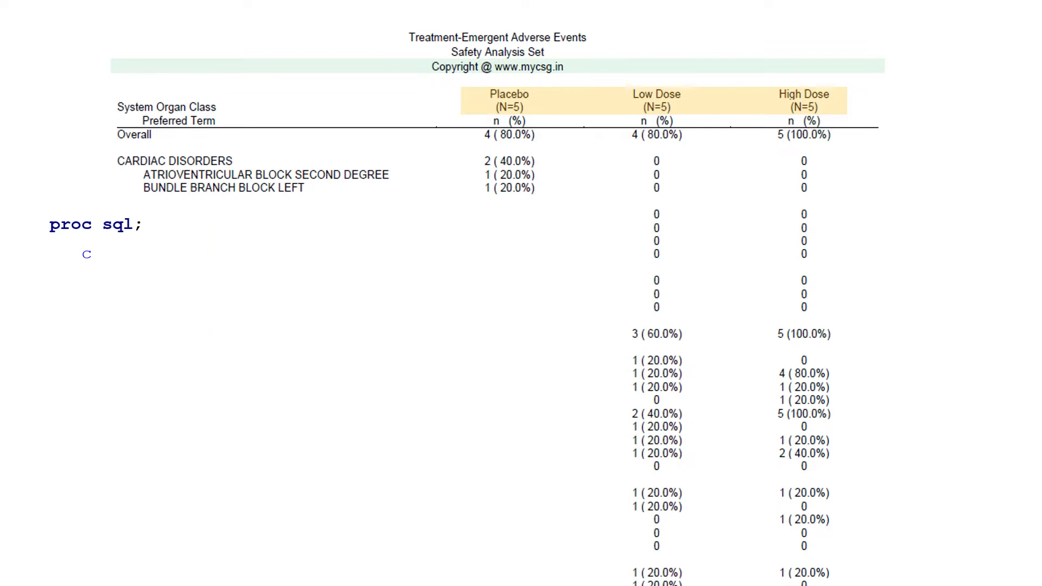
type("reate table trttotal_pre as select treatment, count(distinct usubjid) as tr")
type("do treatment=")
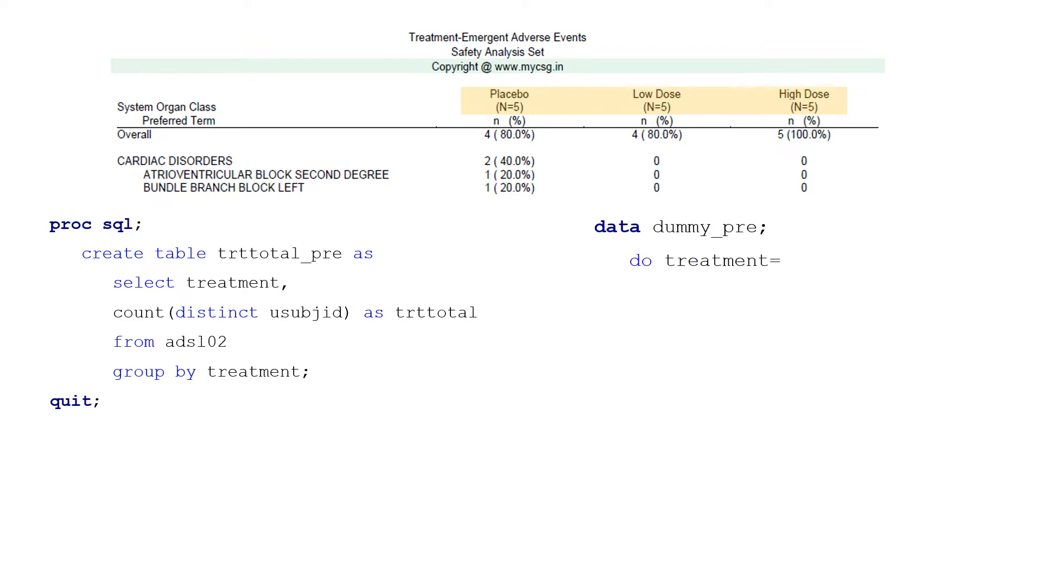
type("1,2,3;")
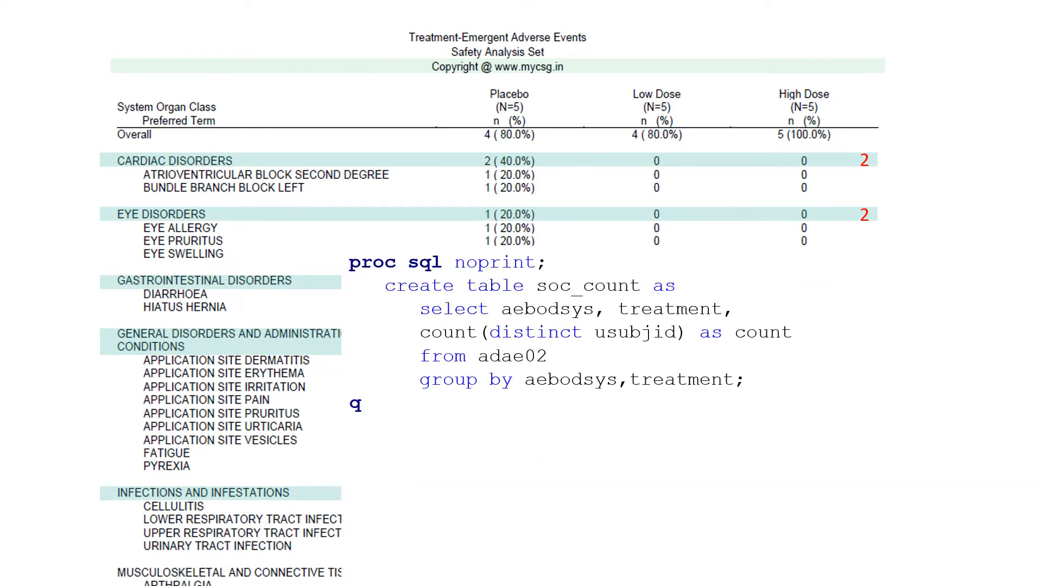
type("uit;")
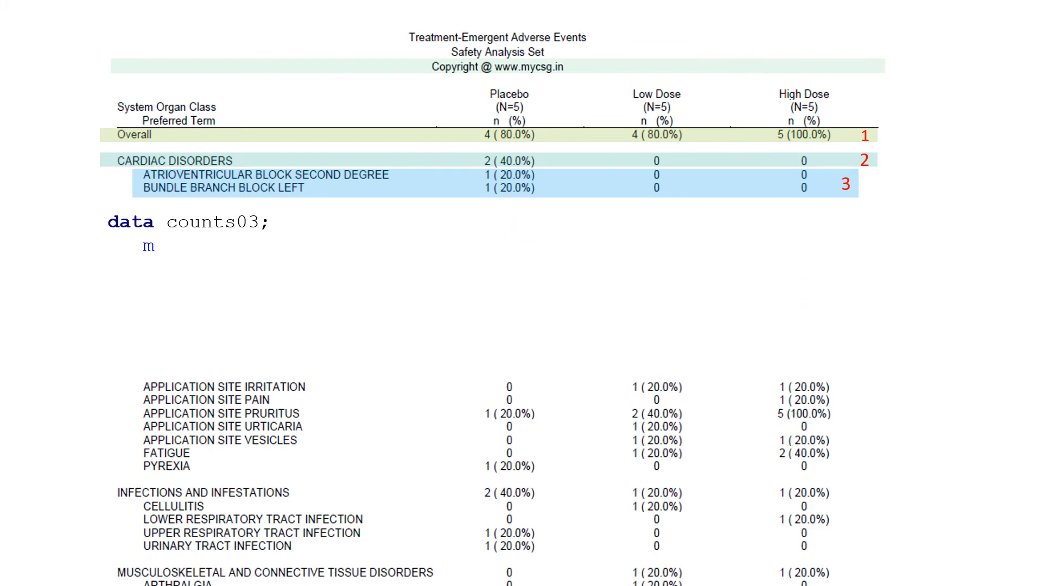
type("erge counts02(in=a) trttotals(in=b);")
type("if count ne 0 then cp=put(")
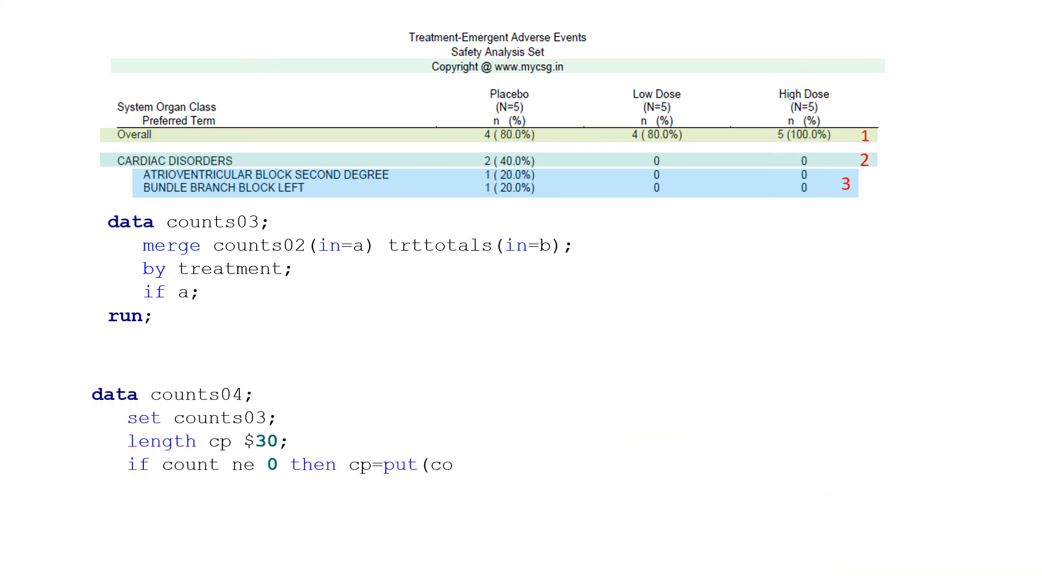
type("count,3.)||\" (\"||put(count/trttotal*100,5.1)||\"%)\";")
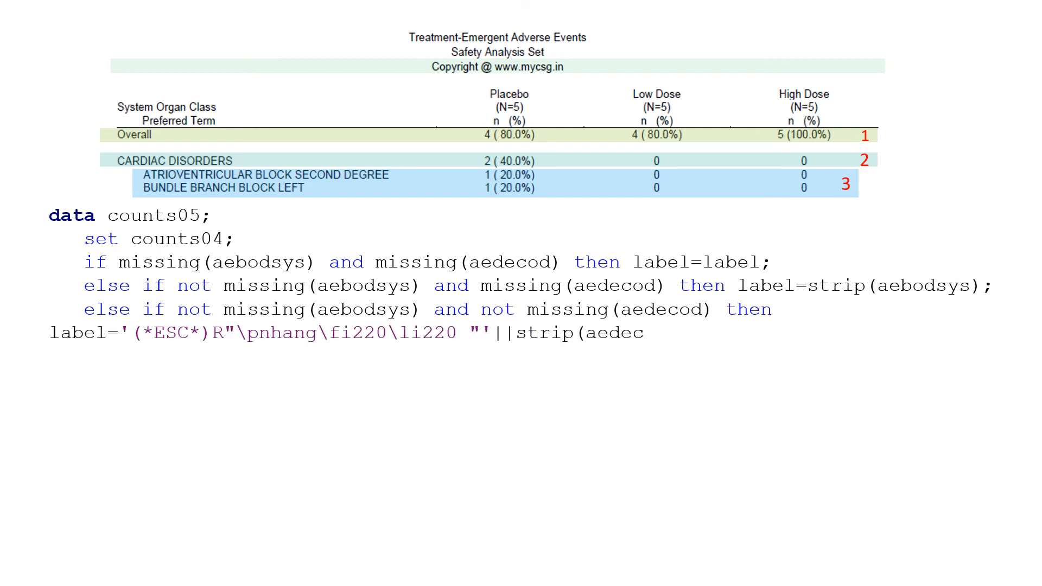
type("od);")
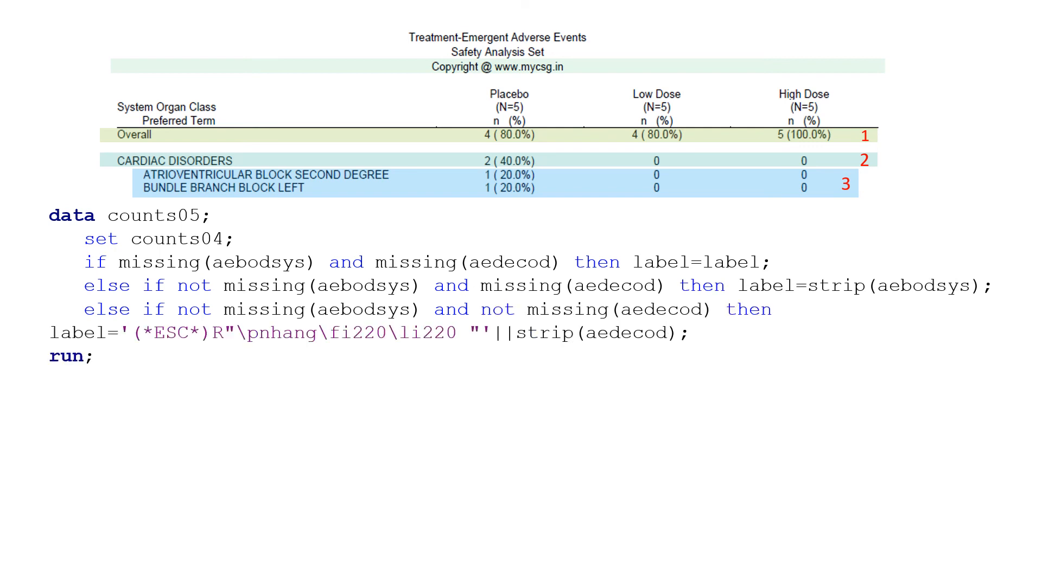
scroll("down", 3)
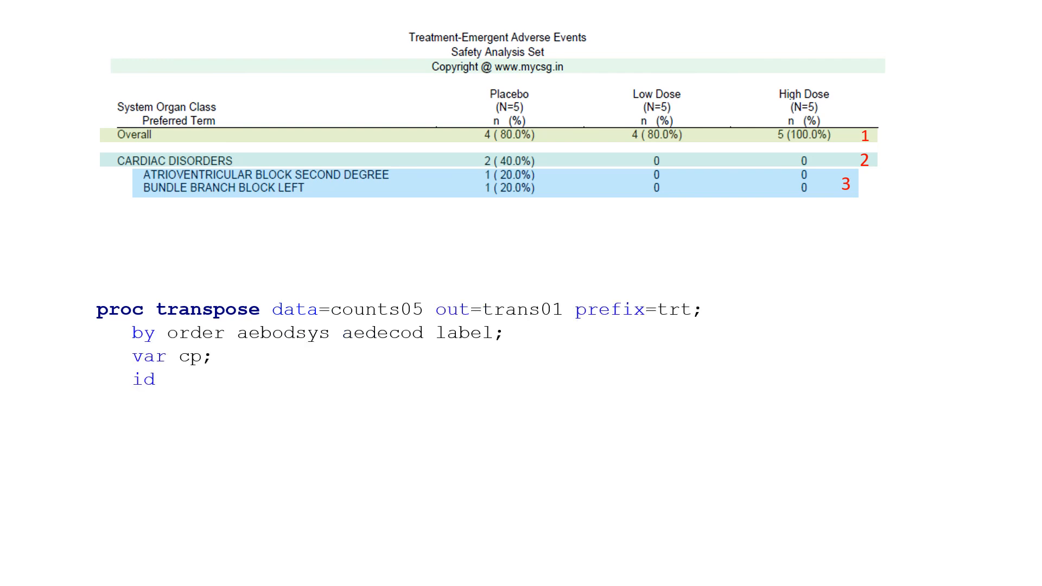
type("treatment;")
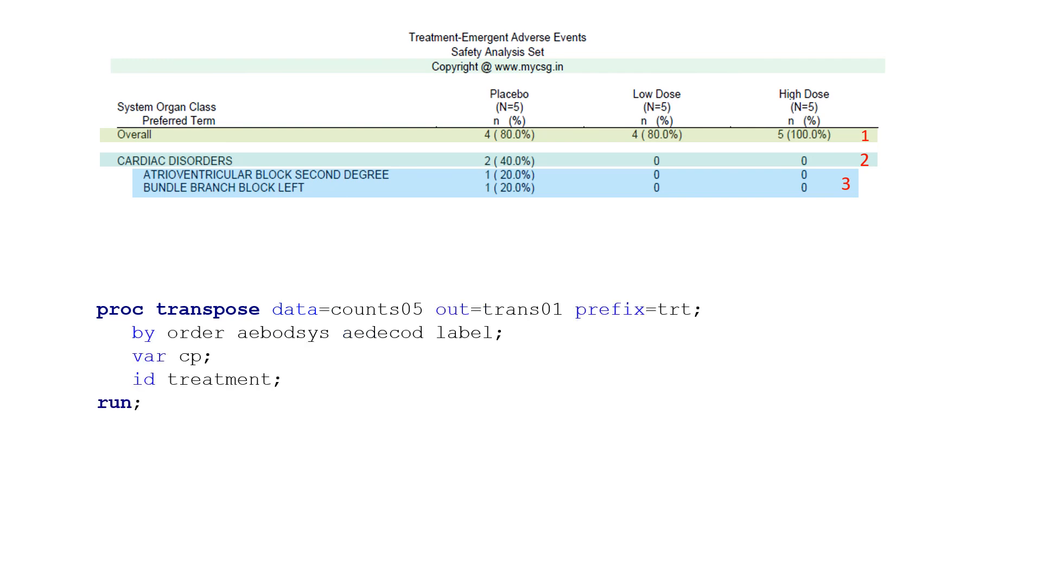